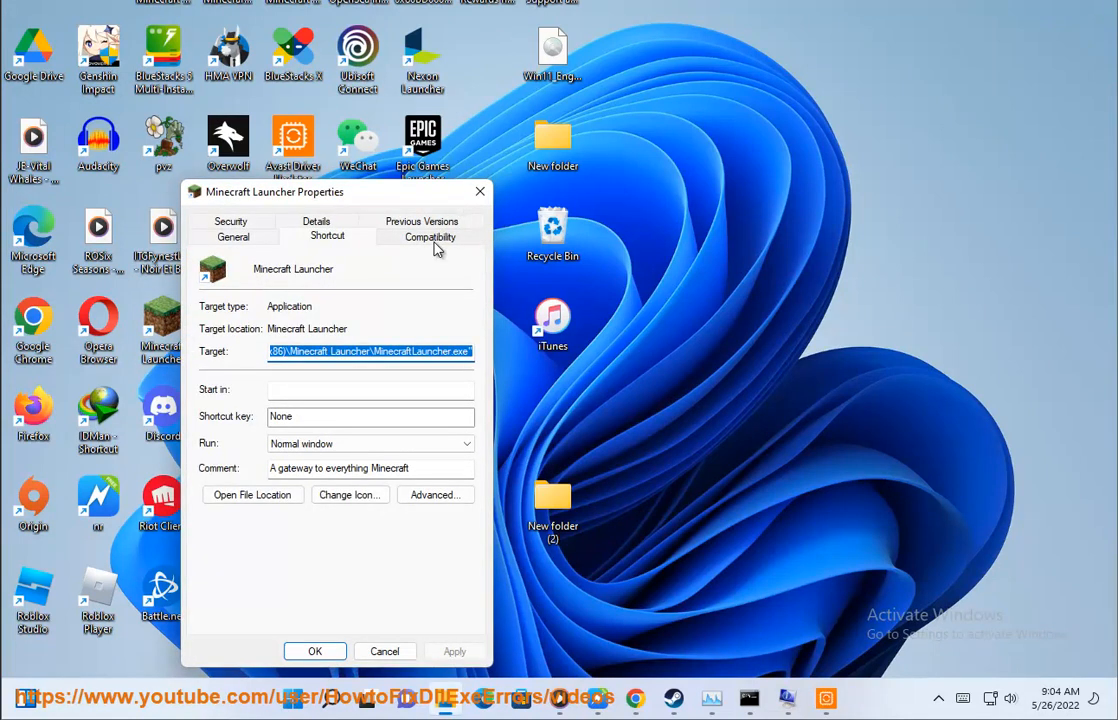
- Close the Minecraft Launcher shortcut Properties dialog with OK, returning to the fix article
left_click(428, 236)
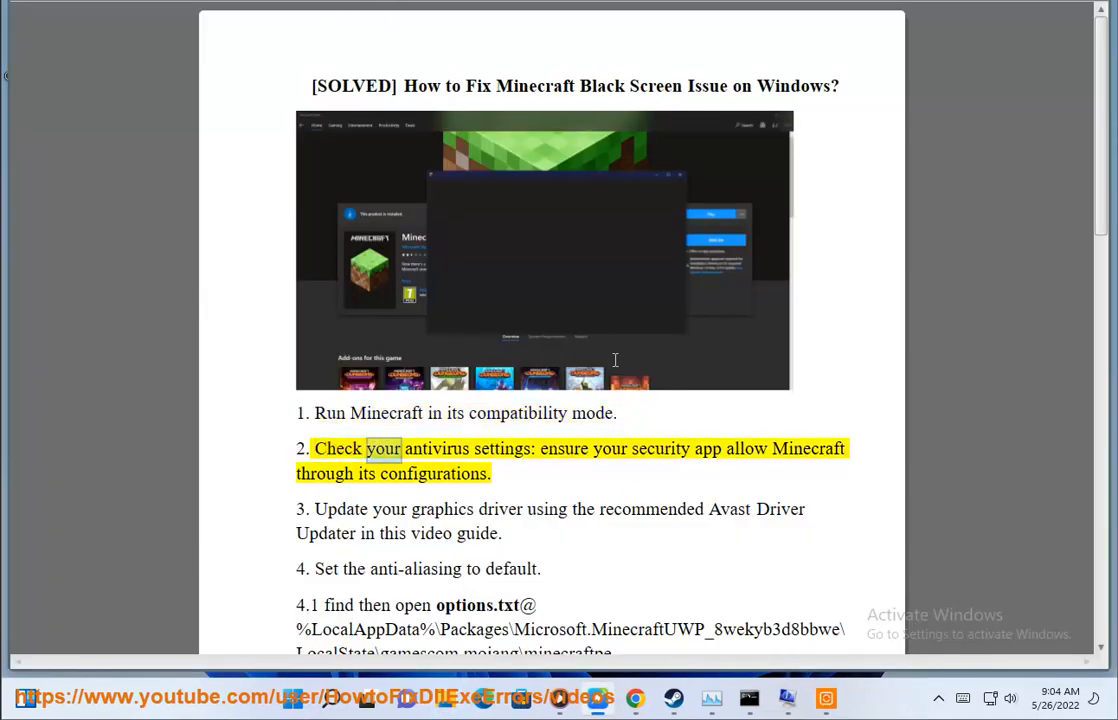
- Reach Windows Security's Virus & threat protection page from the Start menu Settings
double_click(708, 448)
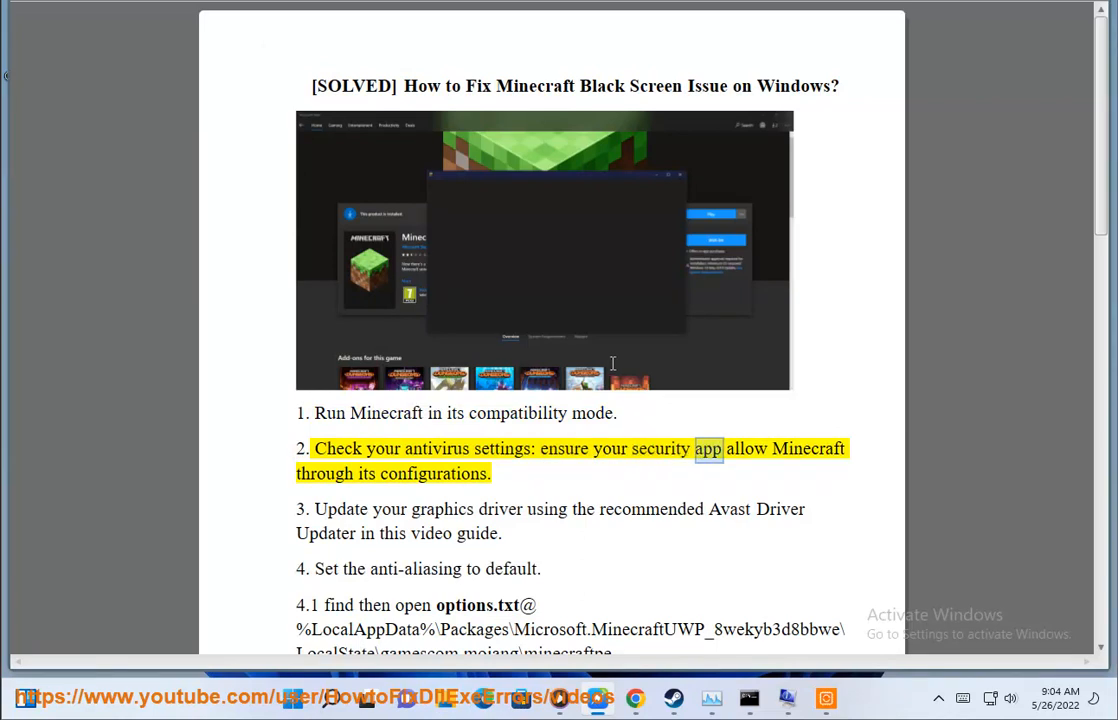
double_click(432, 472)
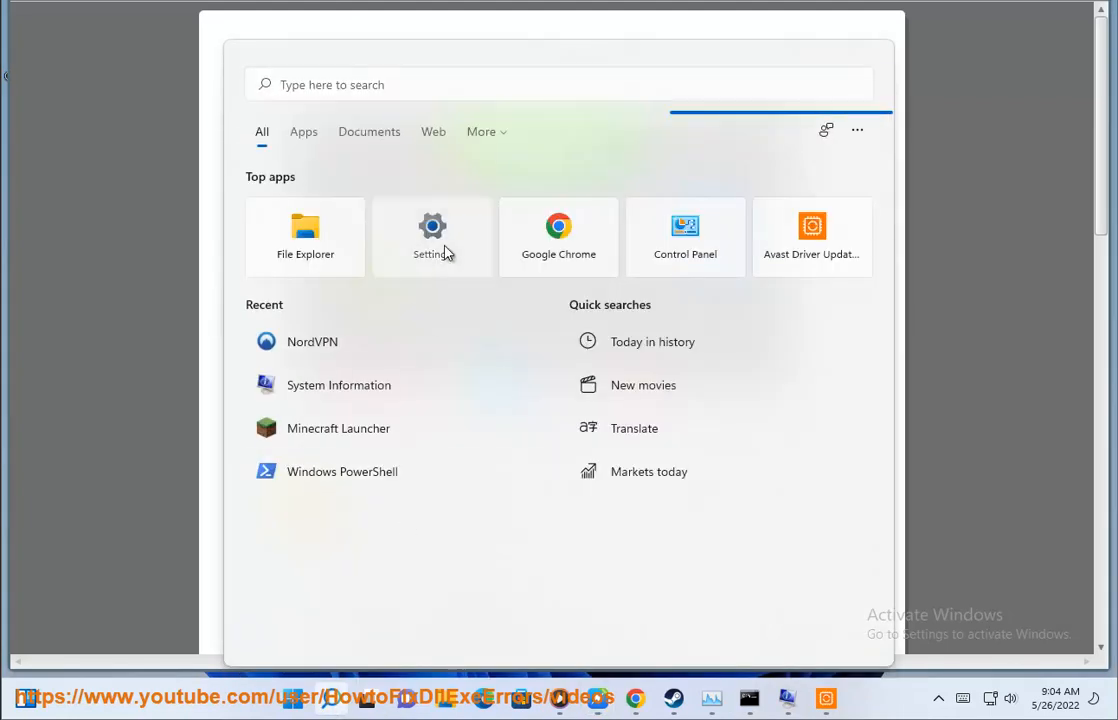
left_click(432, 236)
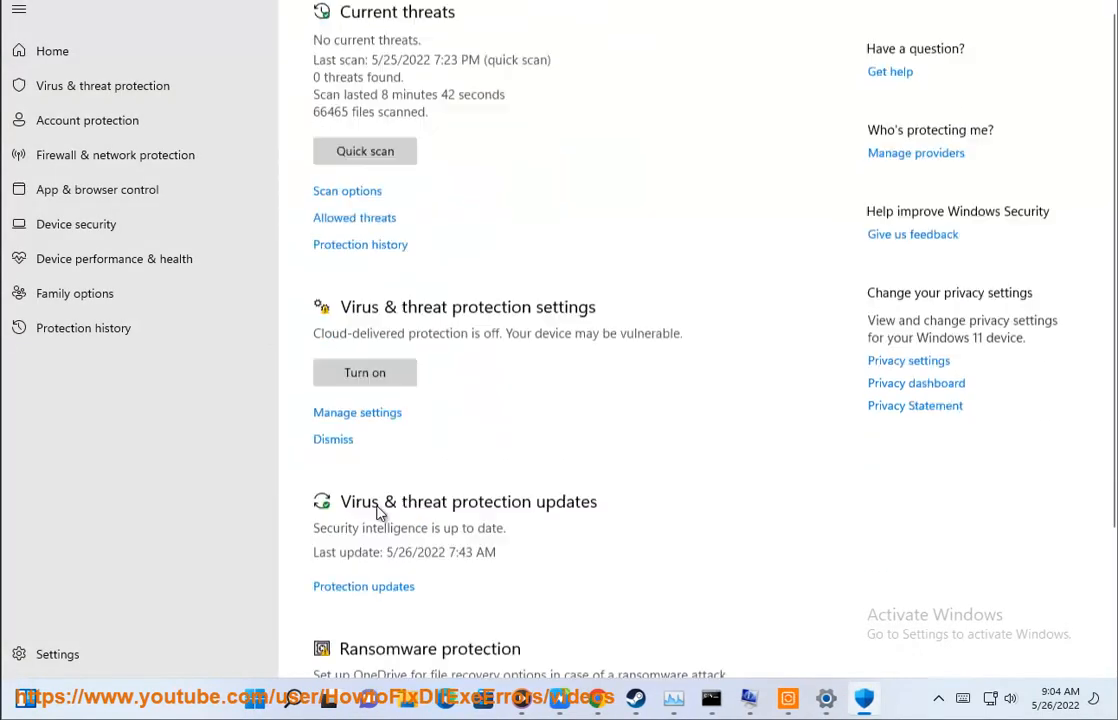
- Bring up the Defender exclusions list showing Battle.net, Epic Games, Steam, Genshin Impact and Zoom
scroll("down", 3)
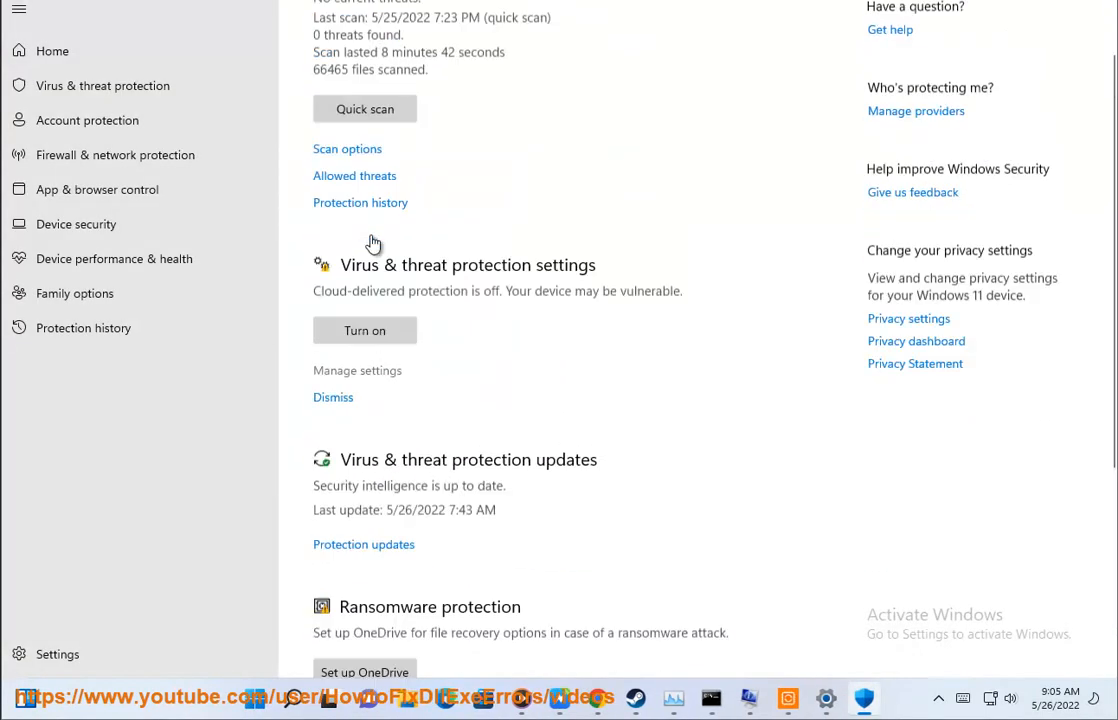
scroll("down", 3)
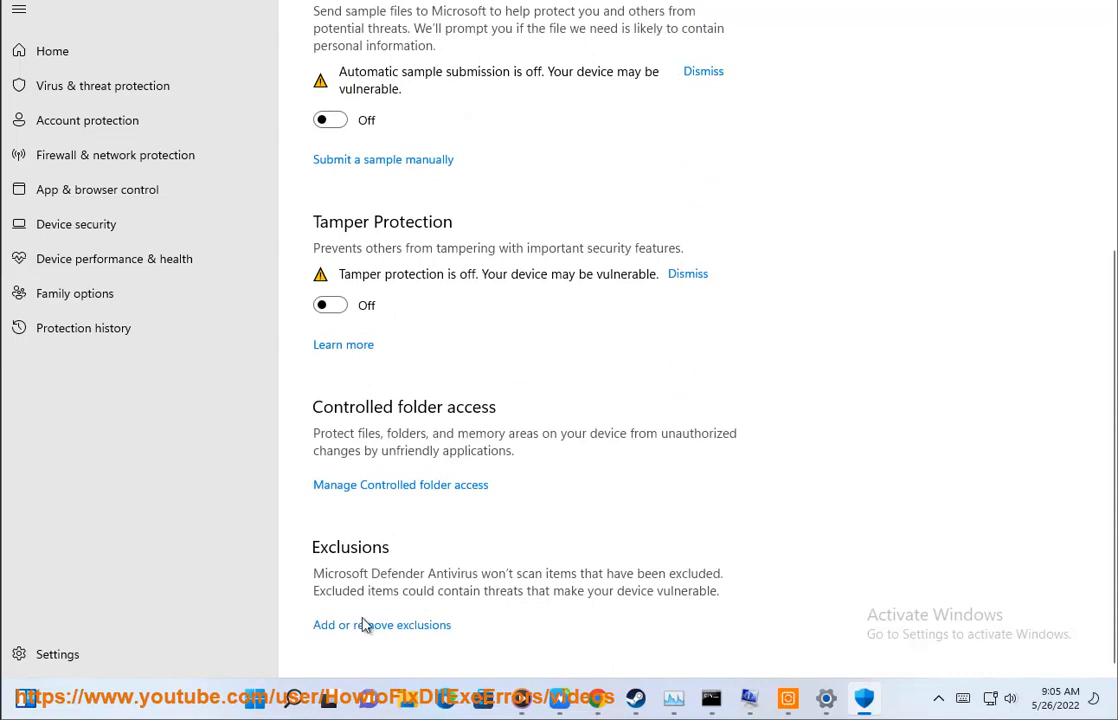
left_click(382, 624)
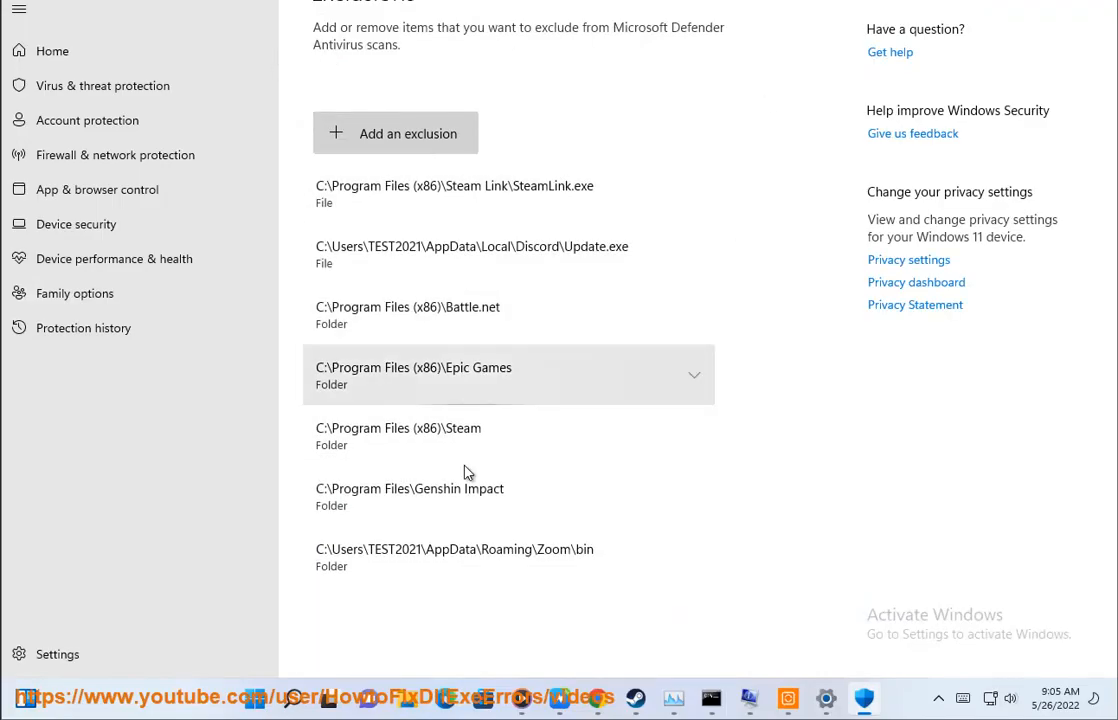
mouse_move(532, 414)
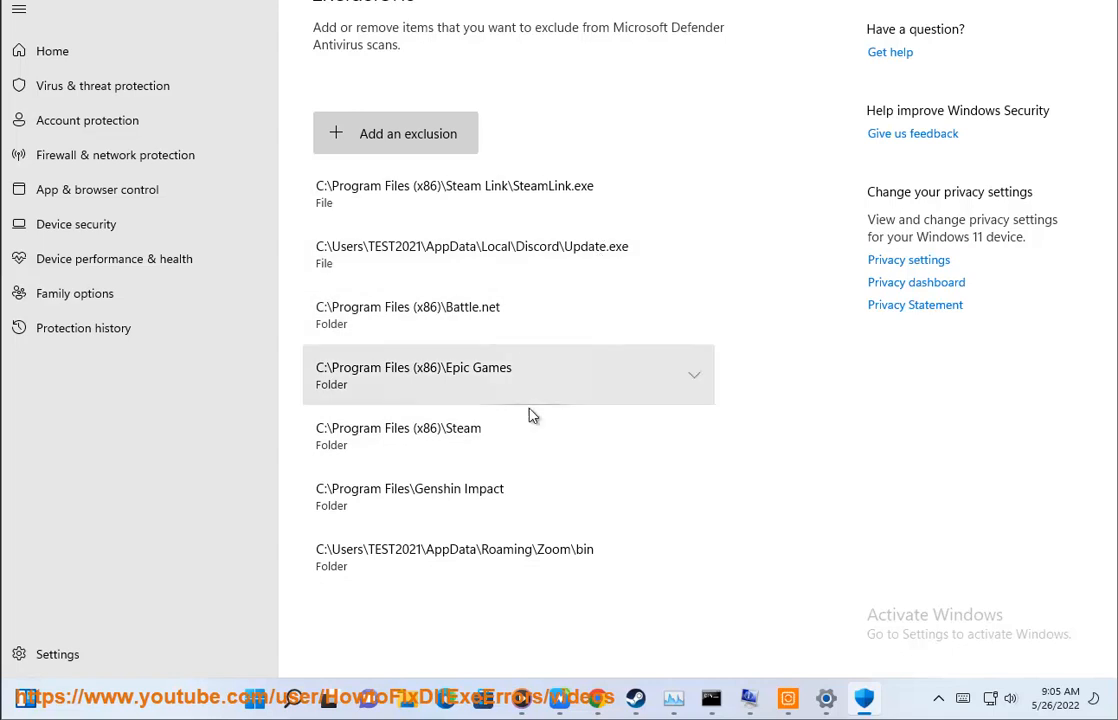
- Start a new folder exclusion and browse from the C drive root into Program Files
left_click(396, 132)
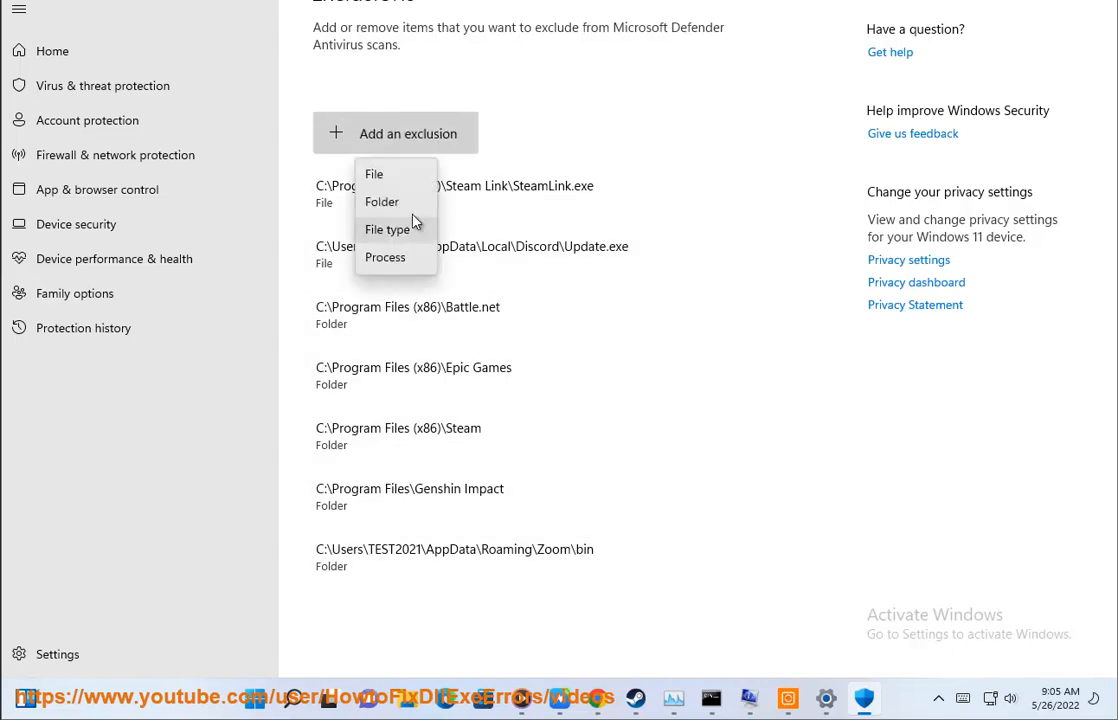
left_click(380, 200)
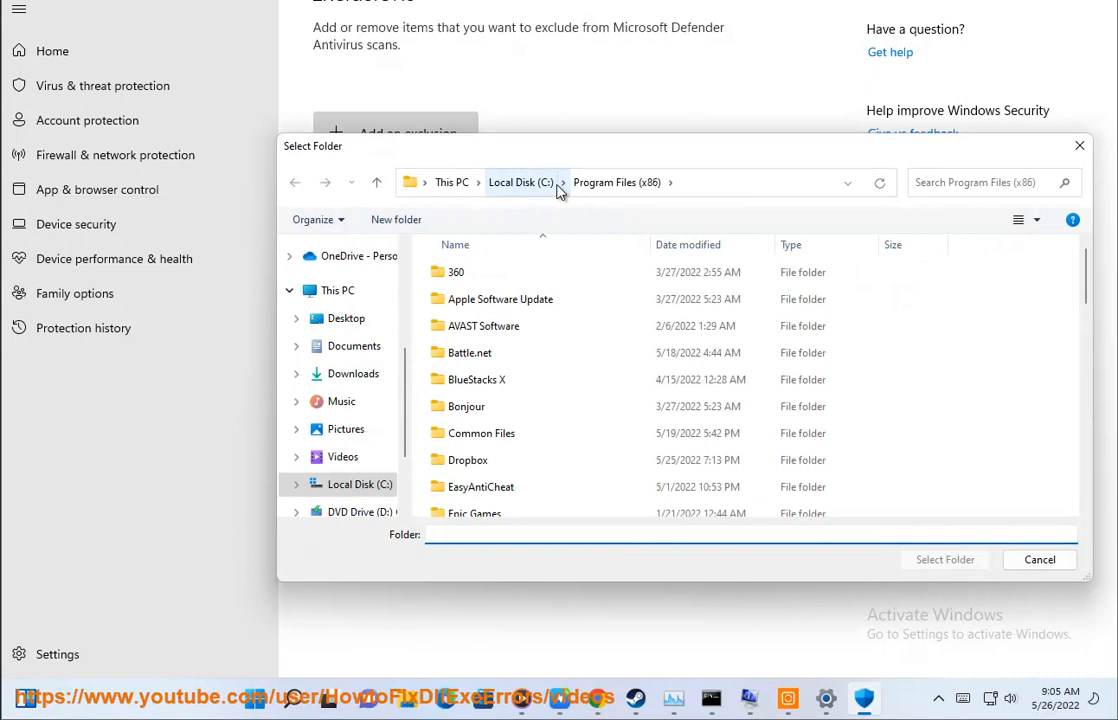
left_click(472, 476)
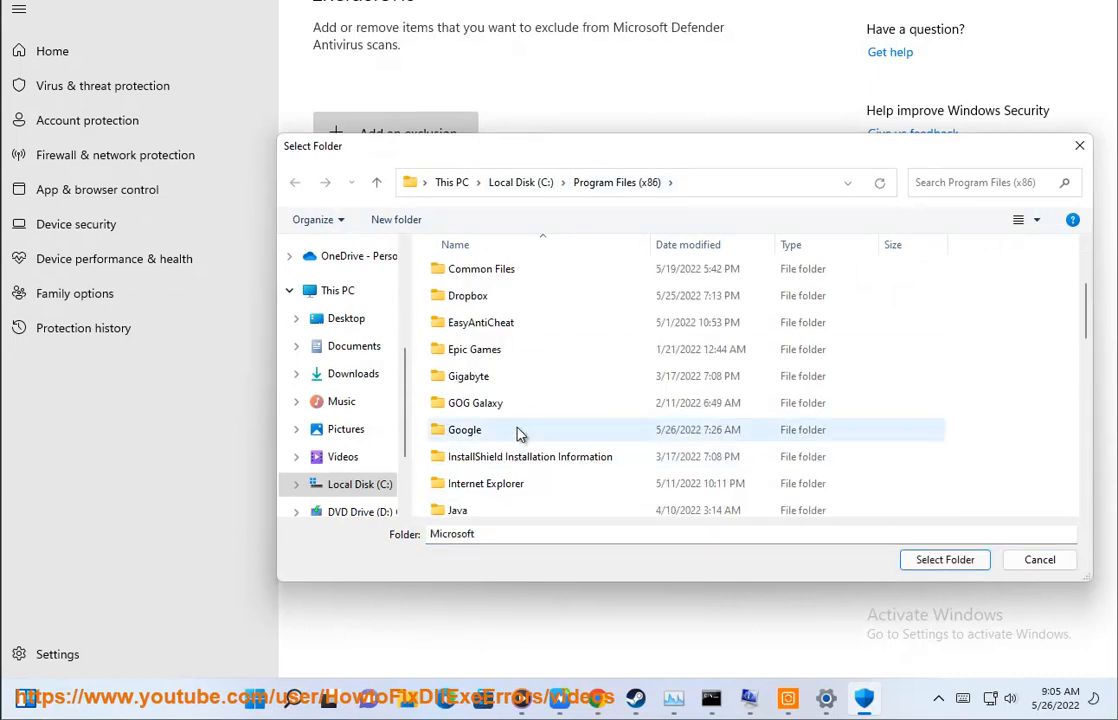
left_click(520, 182)
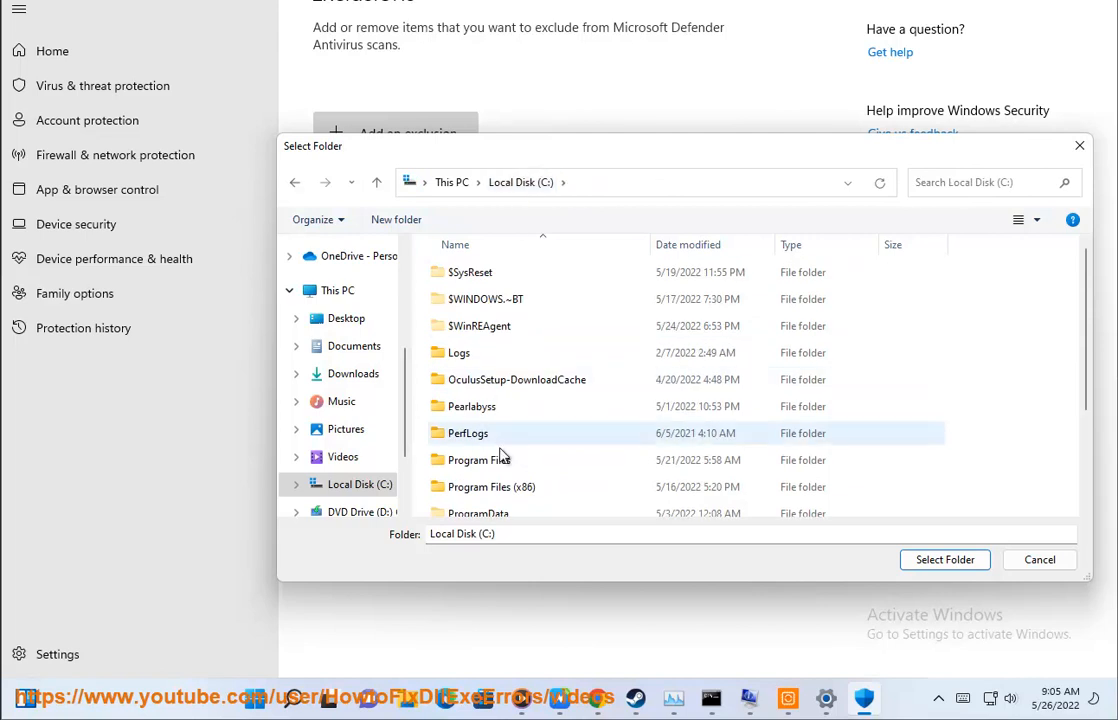
double_click(480, 458)
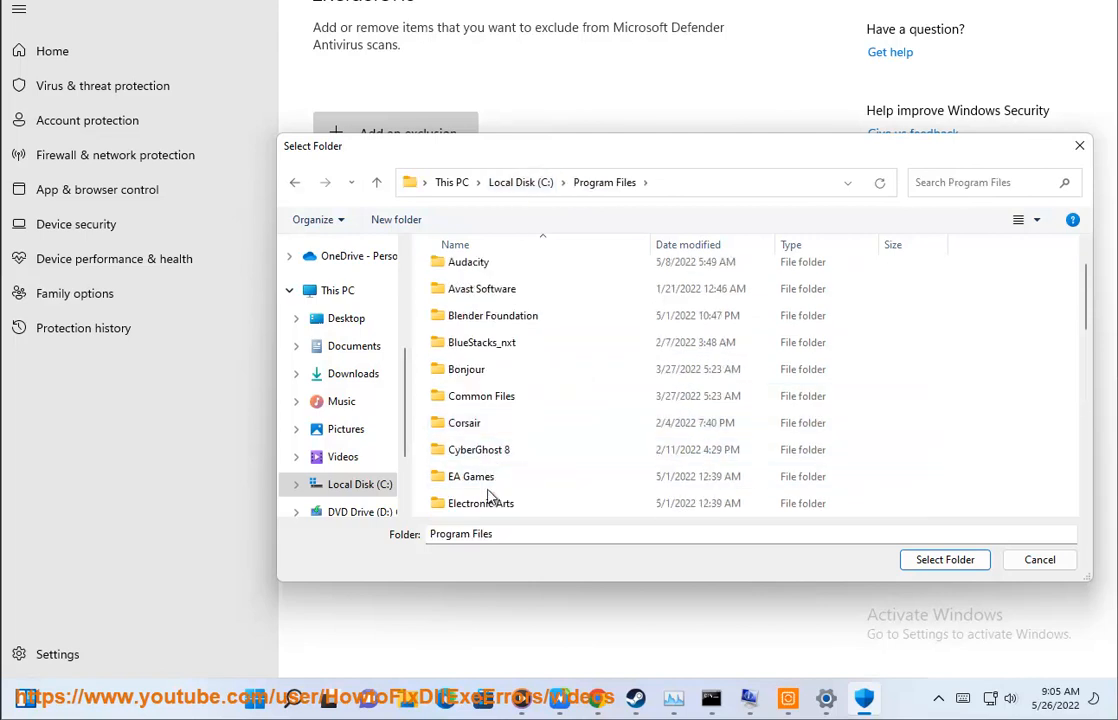
scroll("down", 3)
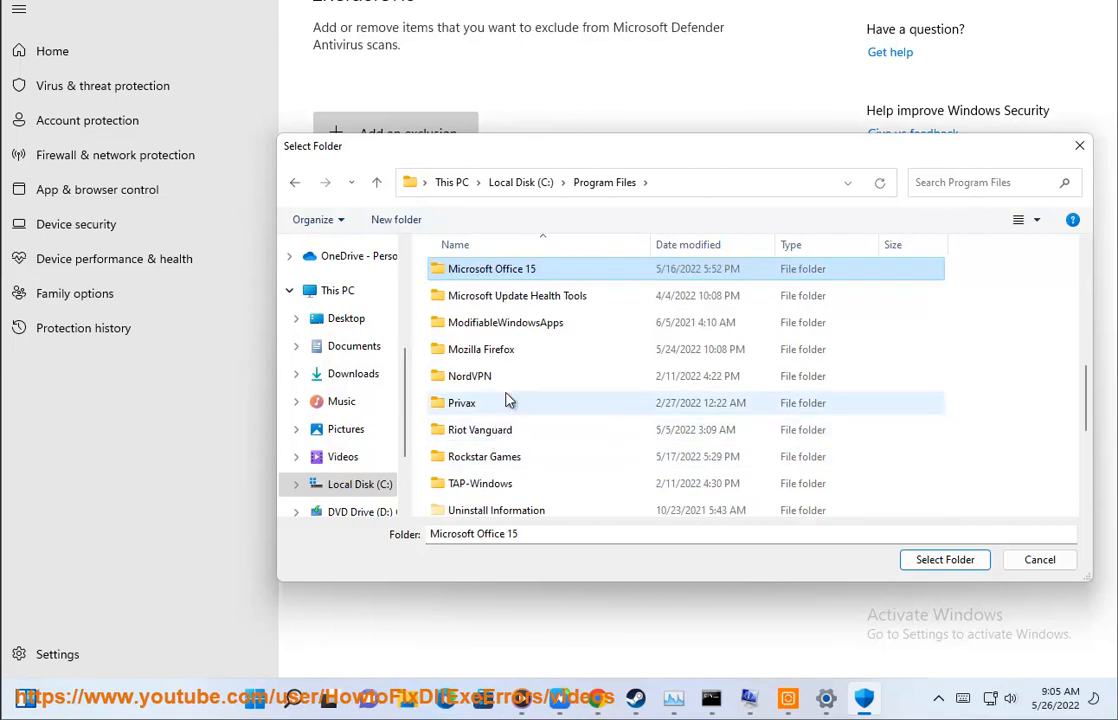
- Select Program Files (x86)\Minecraft Launcher as the excluded folder and confirm it
left_click(504, 322)
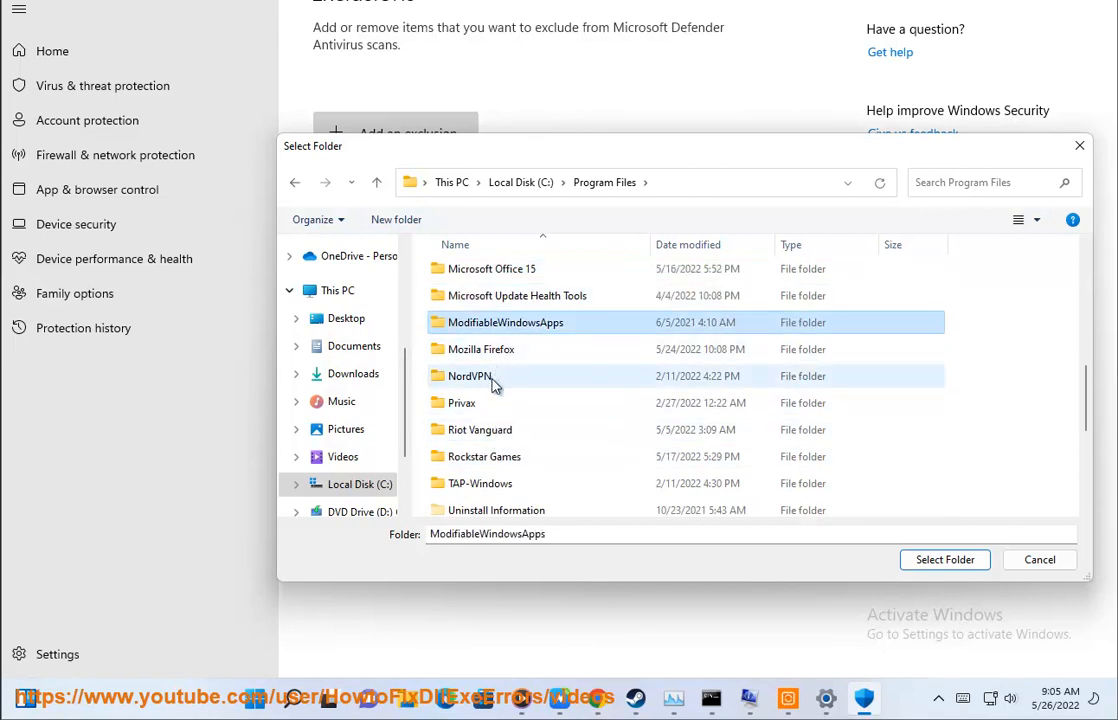
left_click(496, 268)
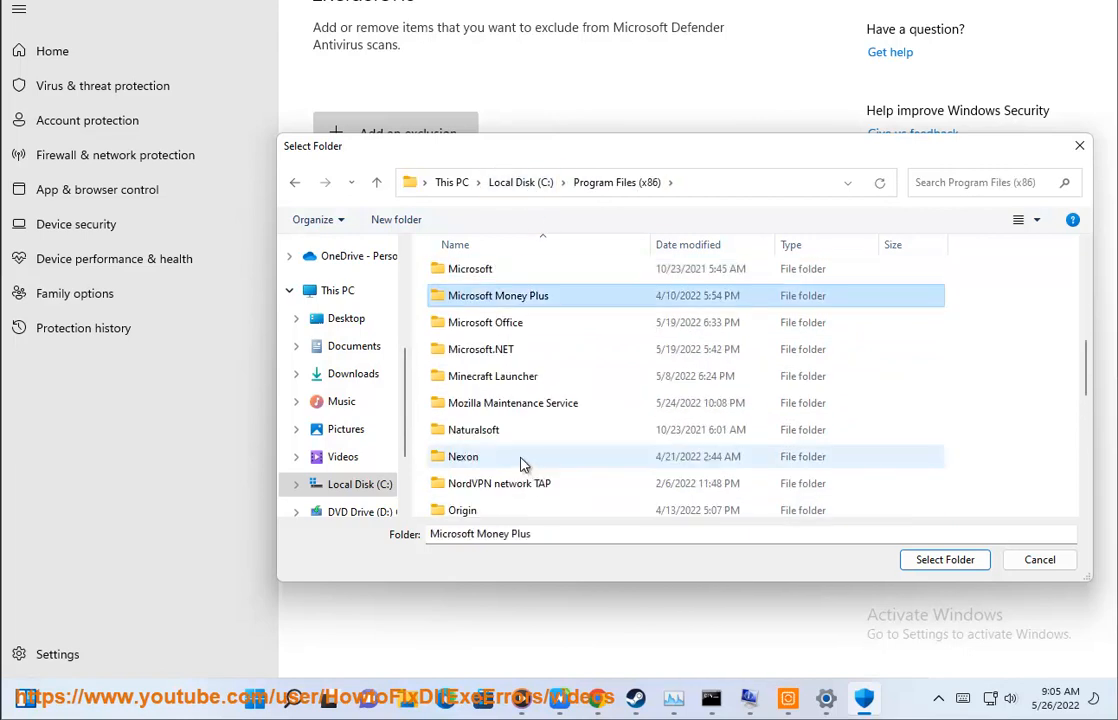
left_click(492, 376)
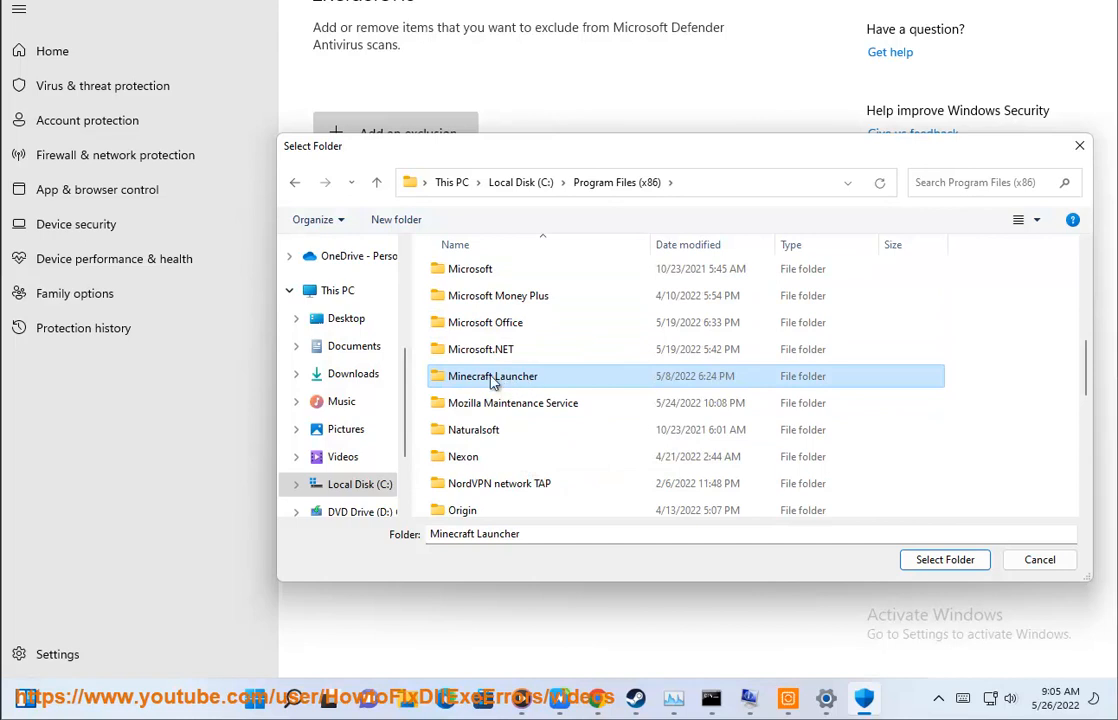
left_click(944, 560)
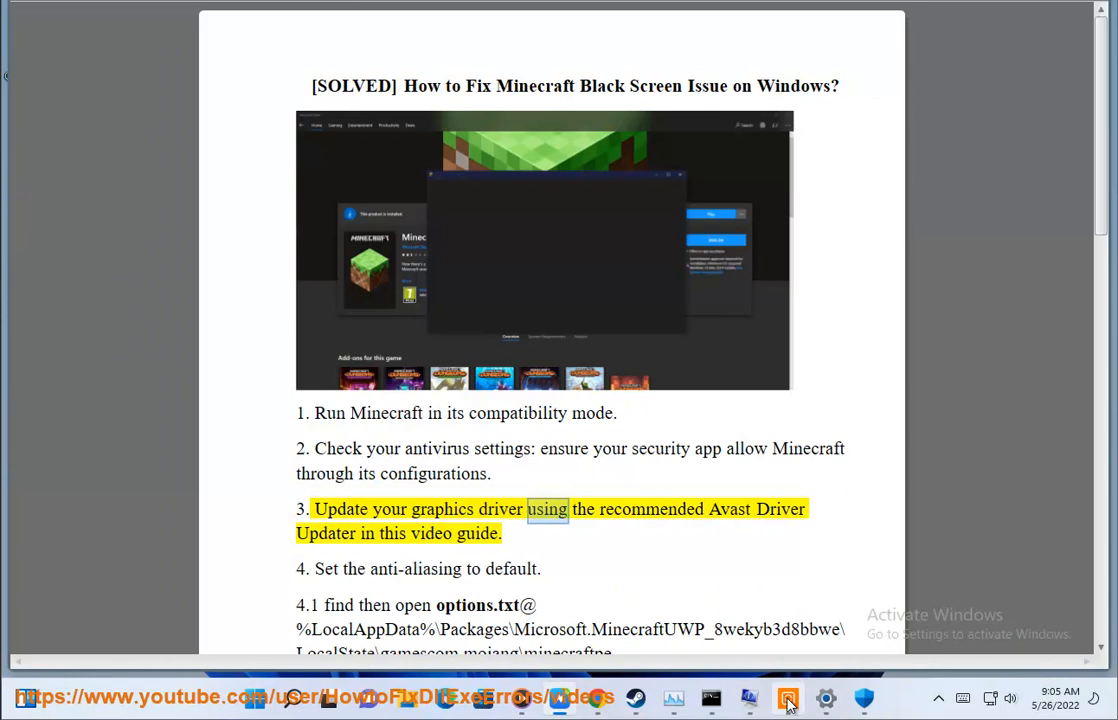
- Have Avast Driver Updater rescan drivers and leave it minimized in the background
left_click(786, 696)
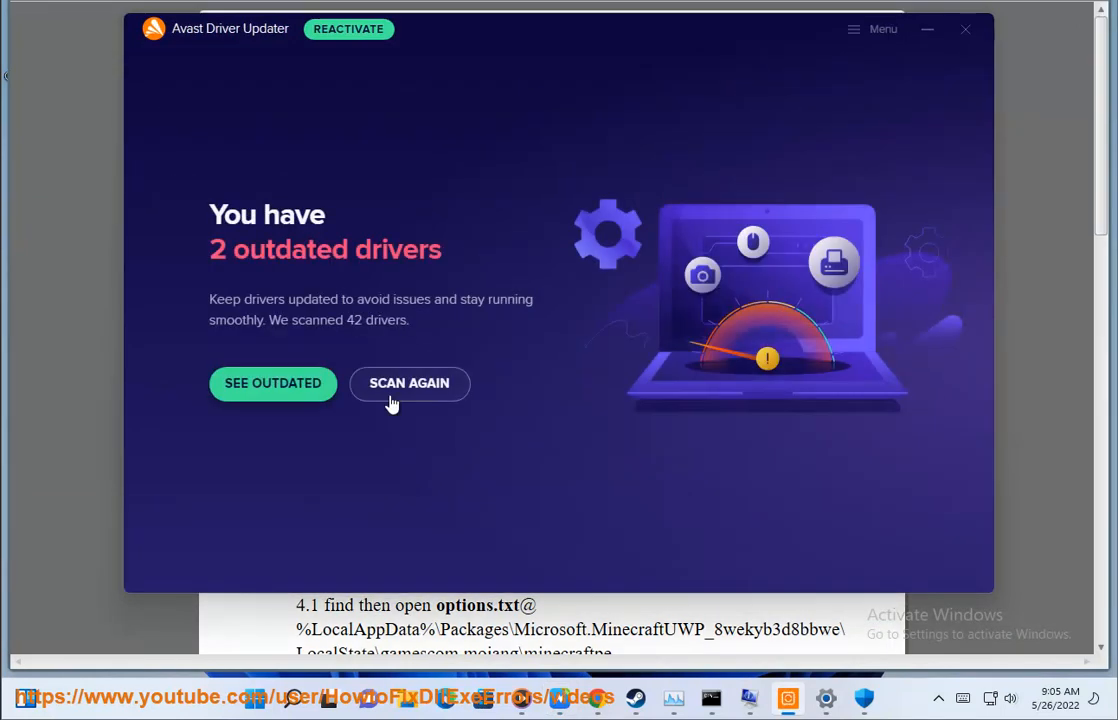
left_click(408, 384)
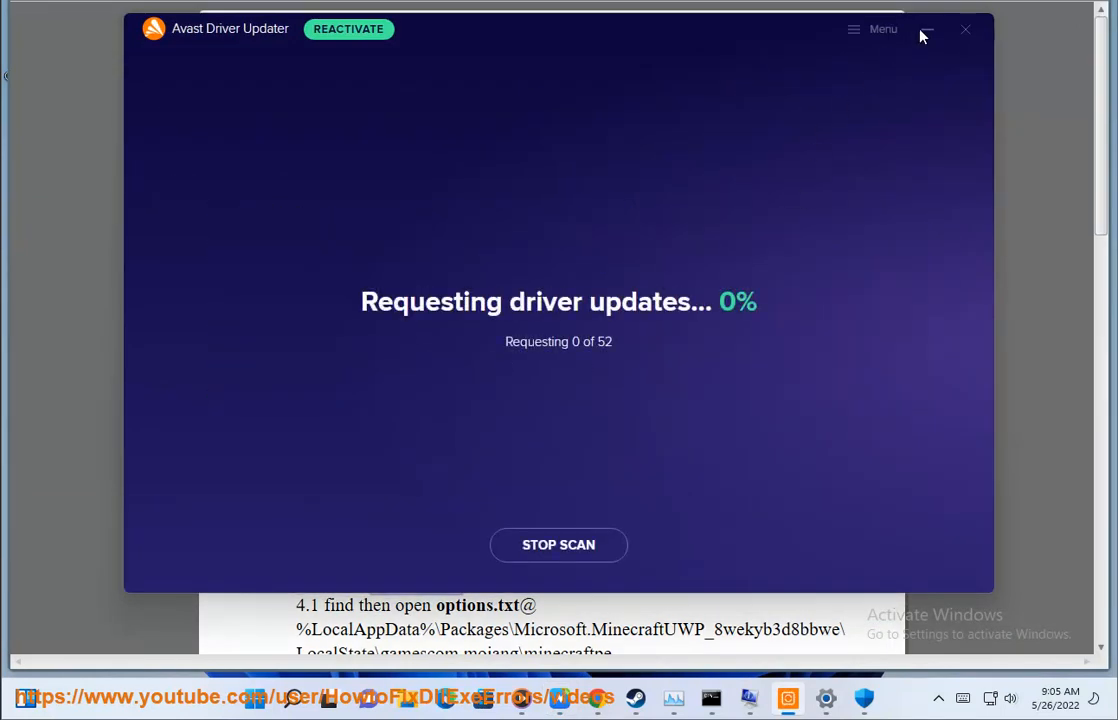
left_click(964, 30)
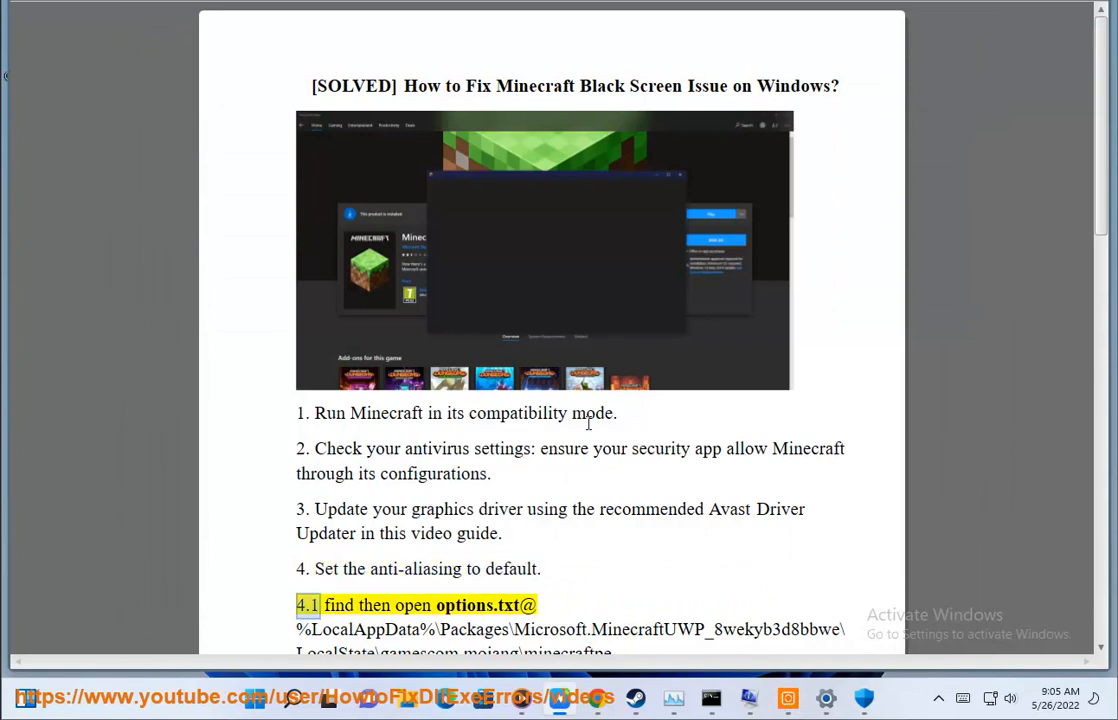
- Scroll the article to step 5 and show Task Manager's Processes list with Chrome and Avast running
scroll("down", 3)
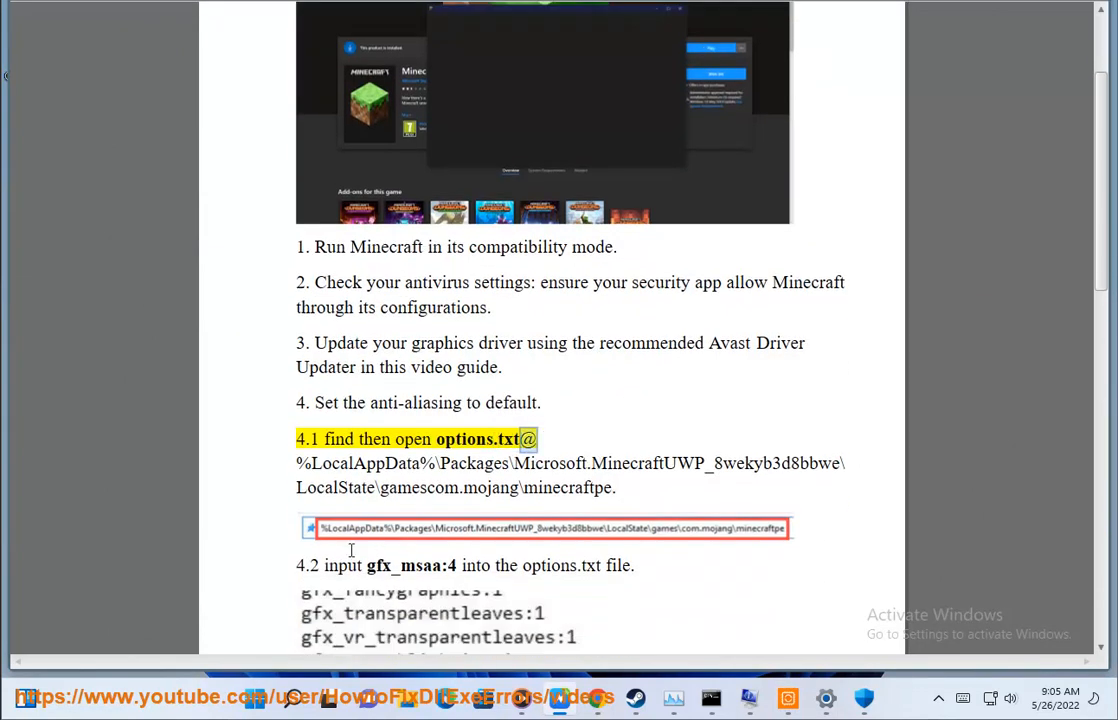
left_click_drag(530, 440, 616, 564)
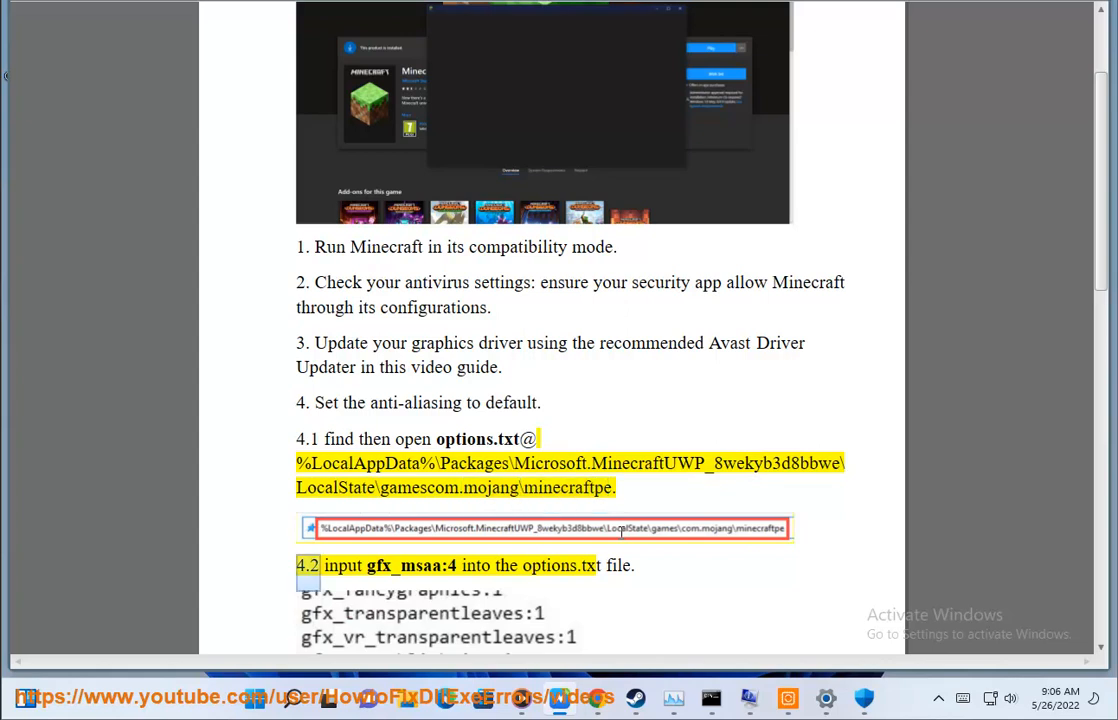
scroll("down", 3)
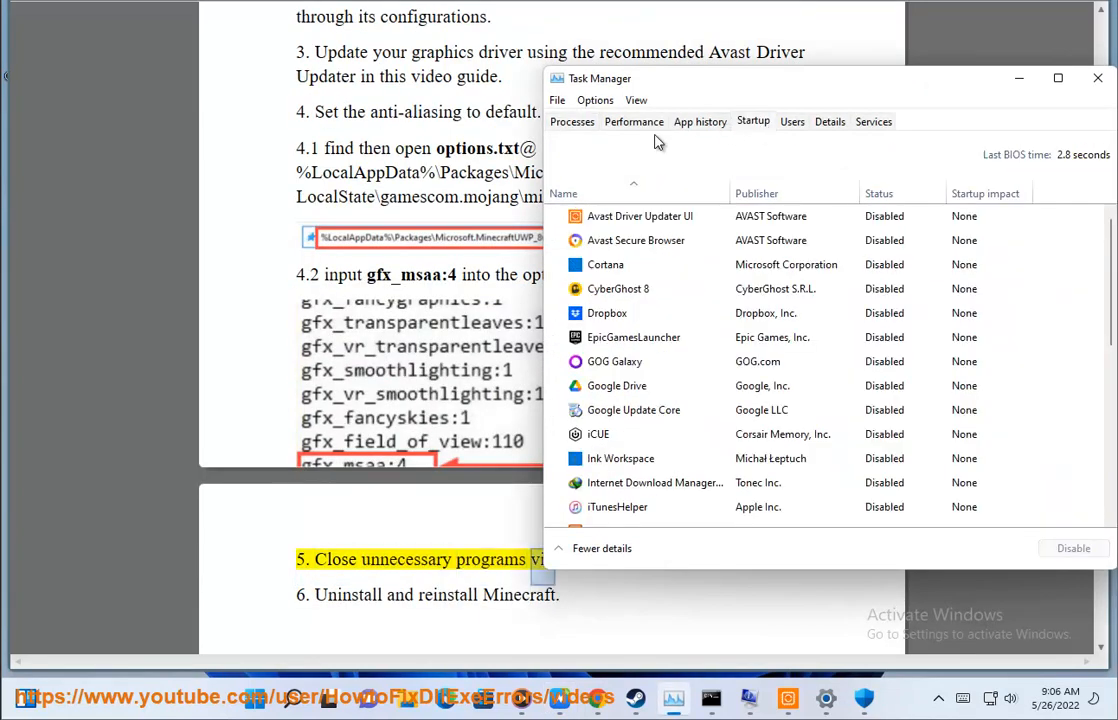
left_click(572, 122)
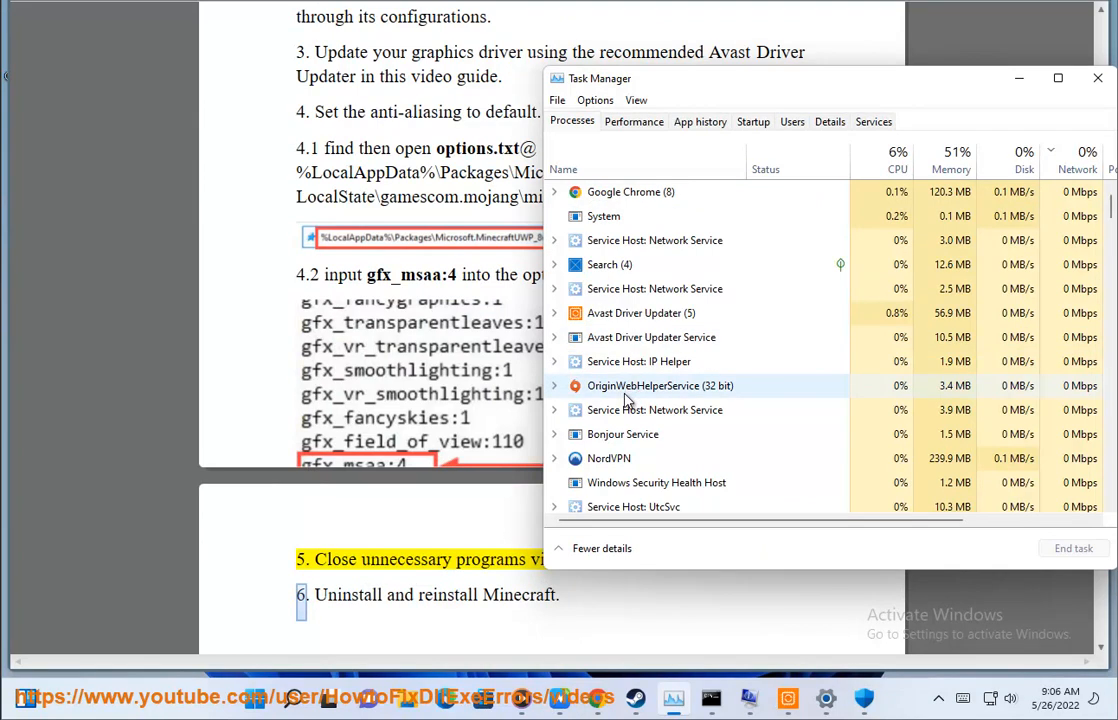